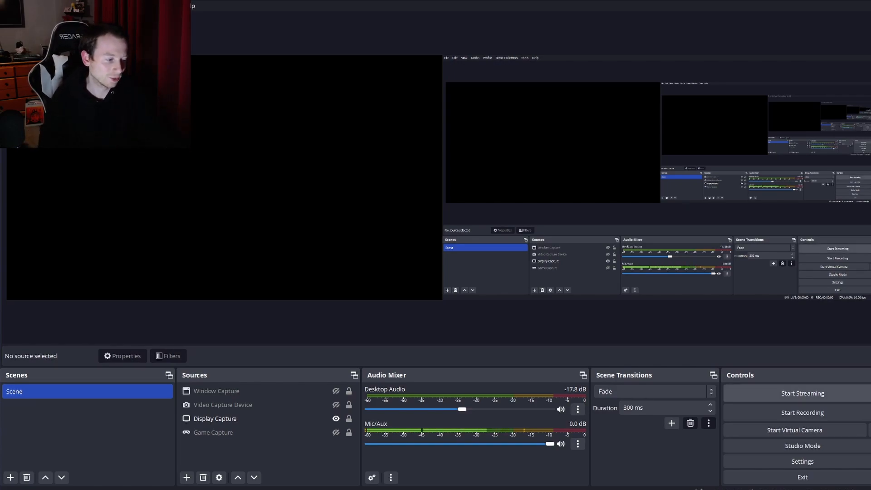
Show the Output settings page in Advanced mode with NVENC H.264 streaming at CBR 6000 Kbps
left_click(801, 461)
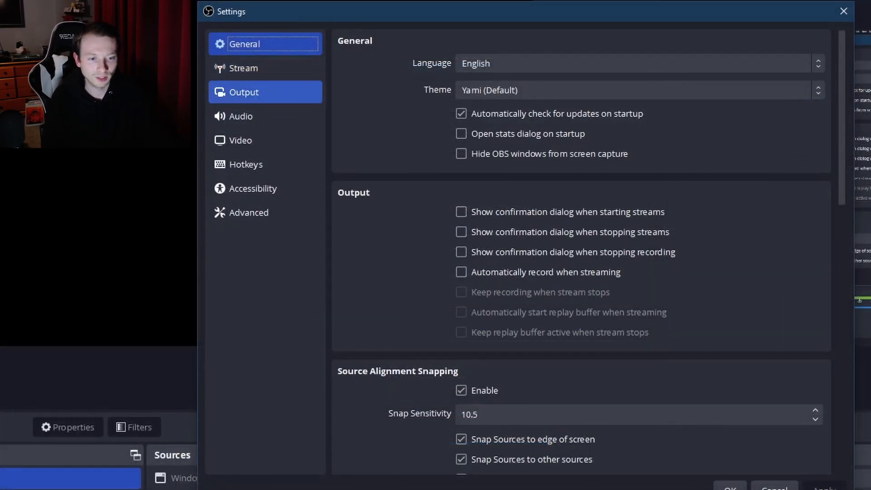
left_click(243, 92)
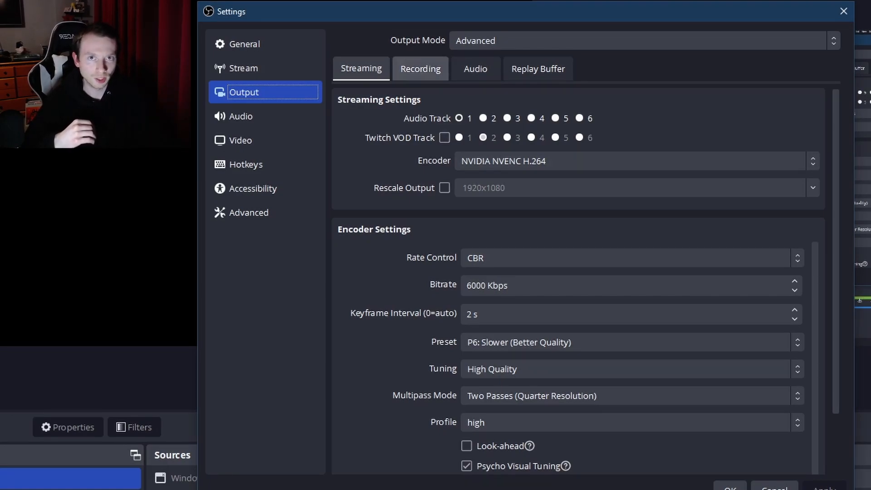
Review the Recording tab's NVENC rate control choices, keeping CBR at 8000 Kbps
left_click(420, 68)
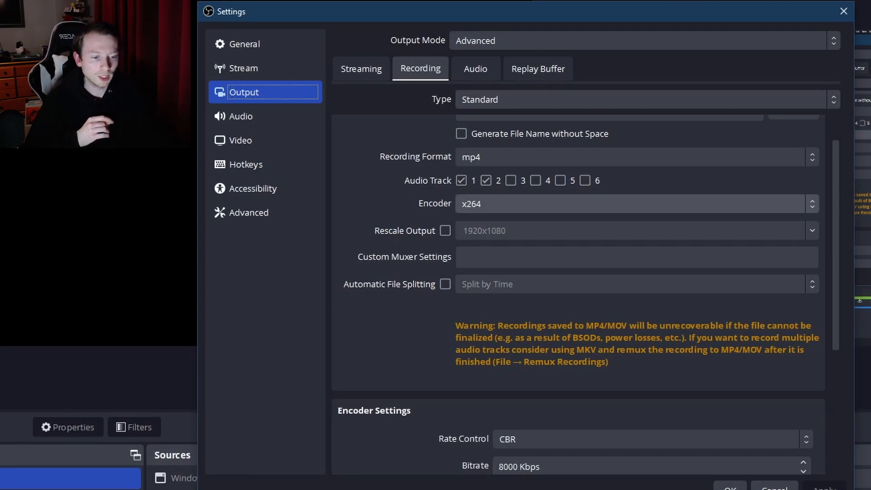
scroll("down", 3)
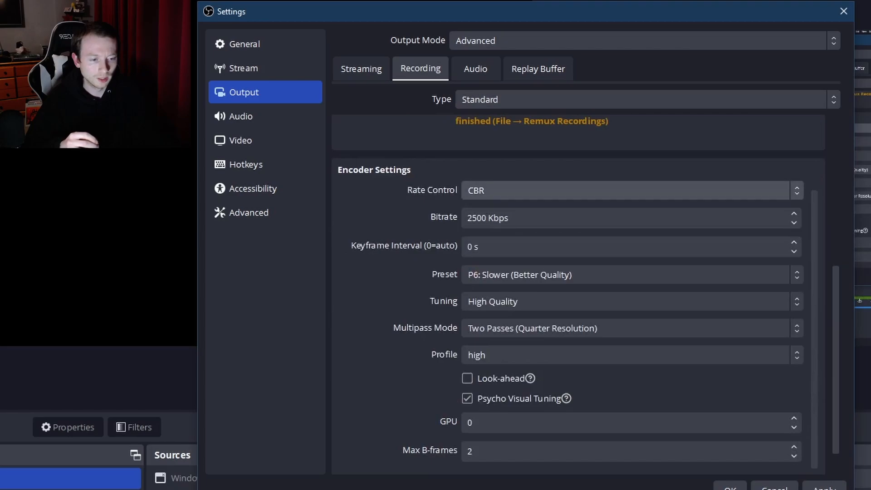
left_click(630, 190)
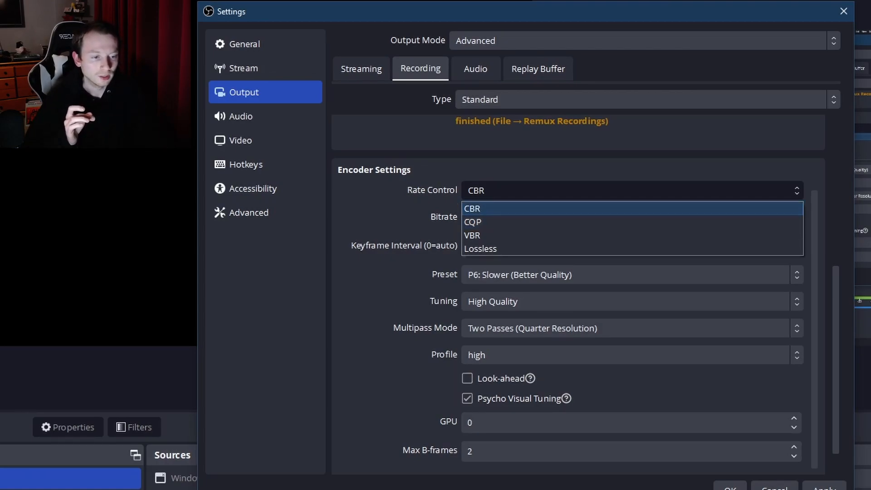
left_click(471, 209)
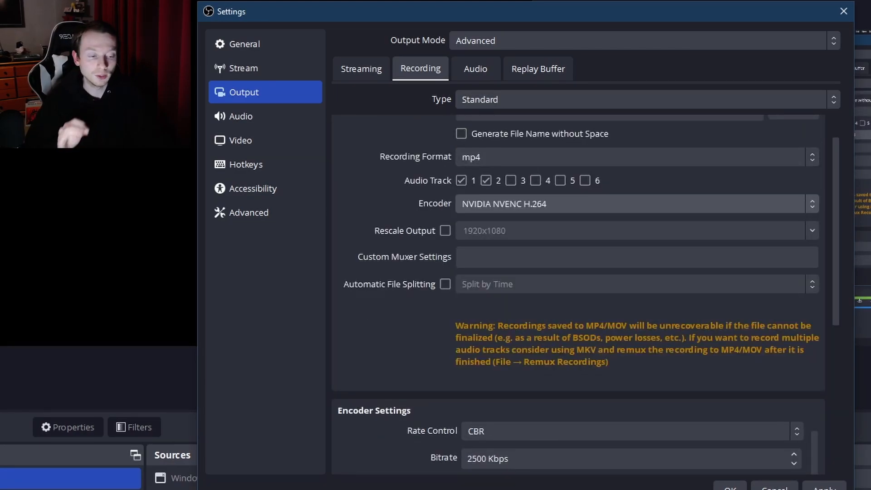
left_click(630, 189)
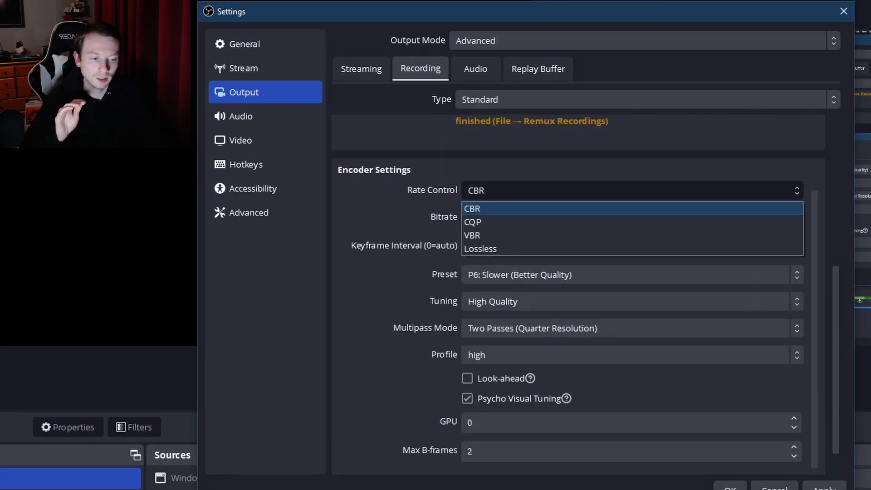
mouse_move(472, 222)
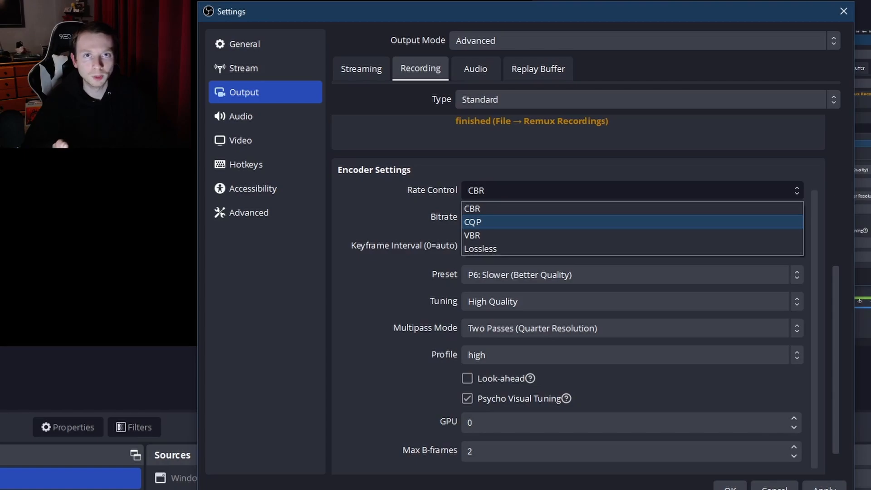
left_click(471, 209)
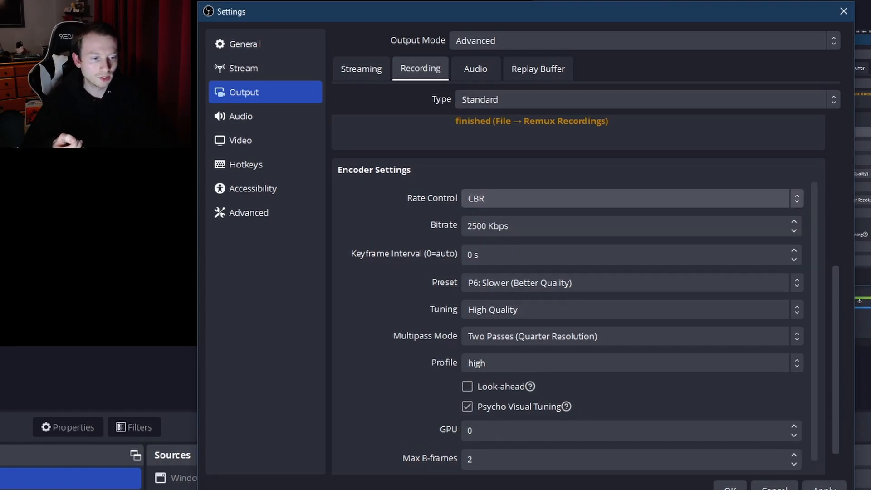
Switch the recording encoder to x264
left_click(634, 204)
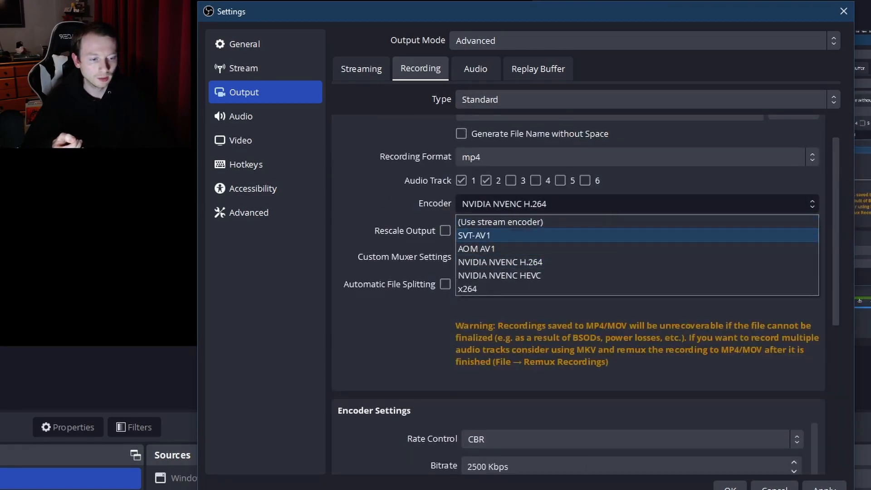
left_click(468, 288)
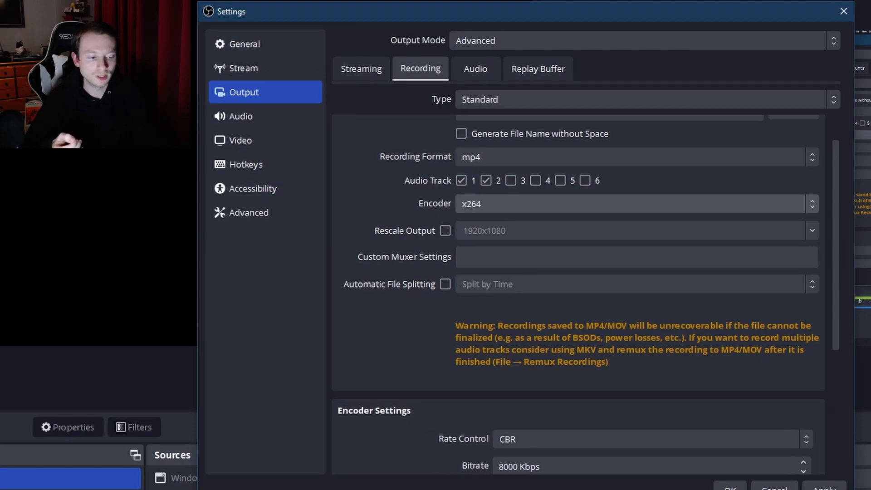
scroll("down", 3)
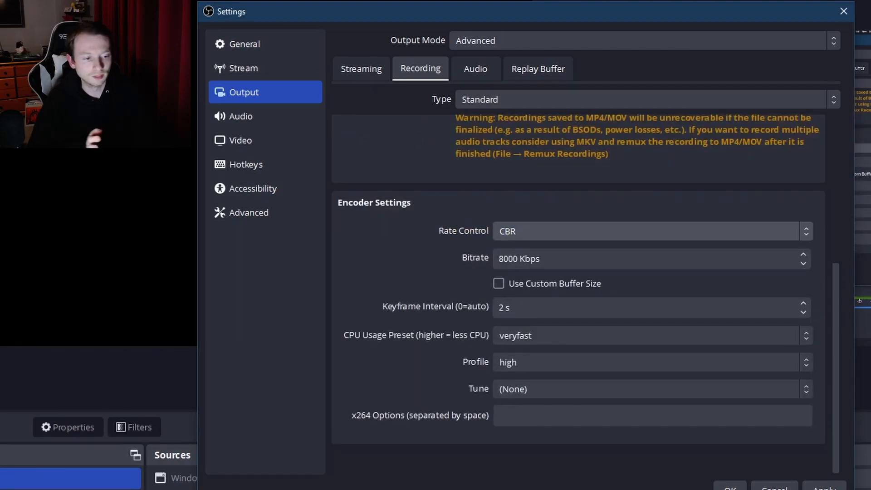
left_click(650, 231)
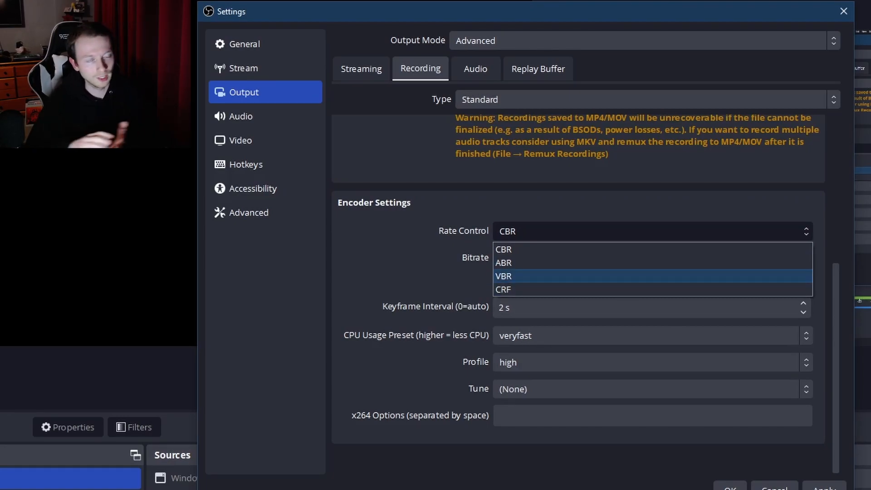
left_click(504, 249)
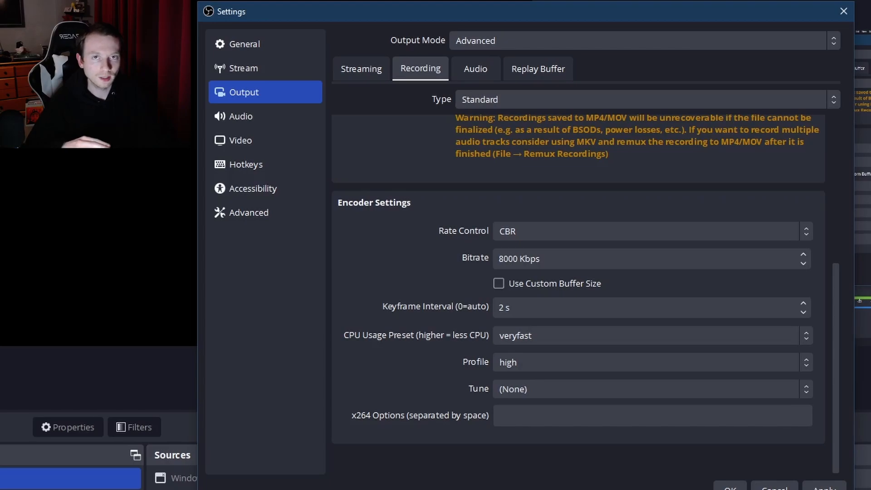
left_click(650, 335)
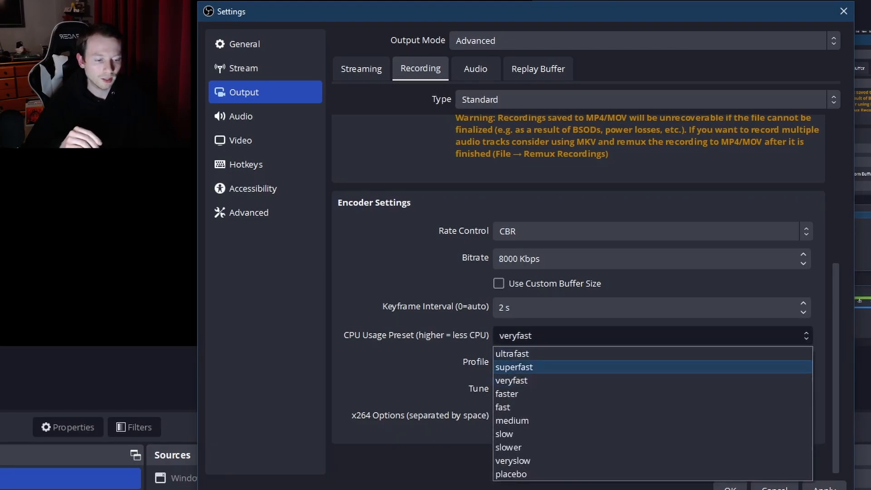
mouse_move(510, 380)
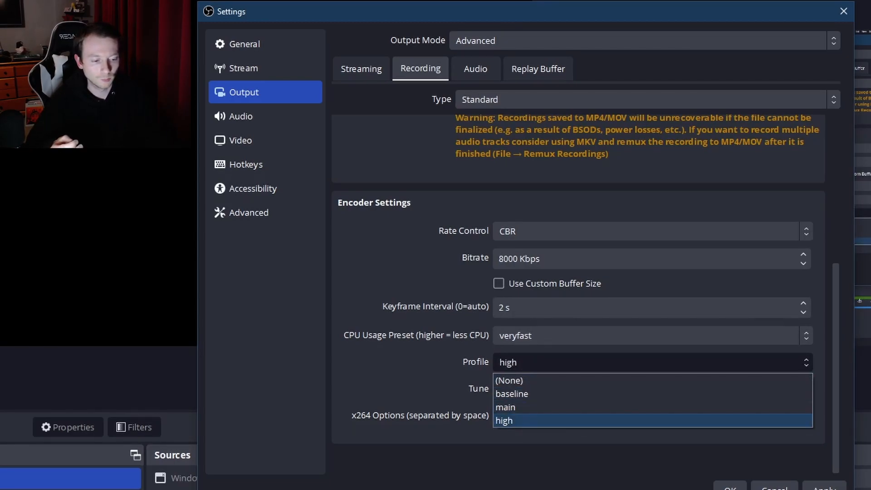
left_click(508, 380)
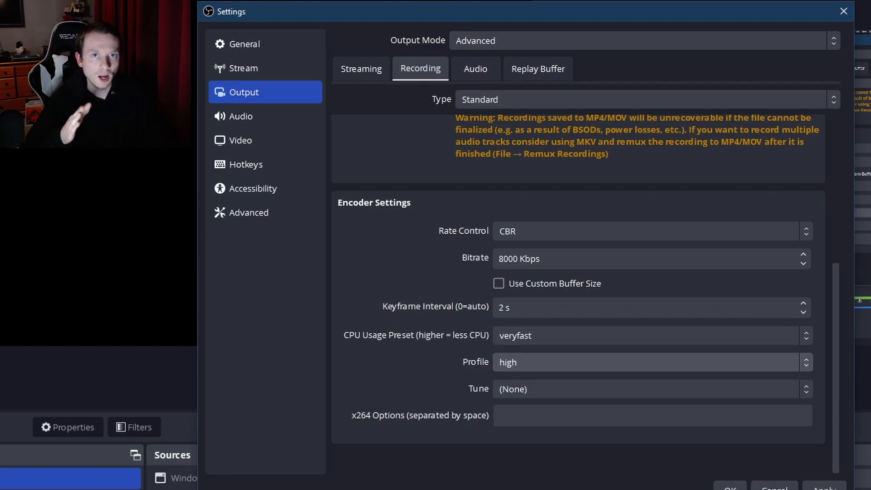
left_click(651, 414)
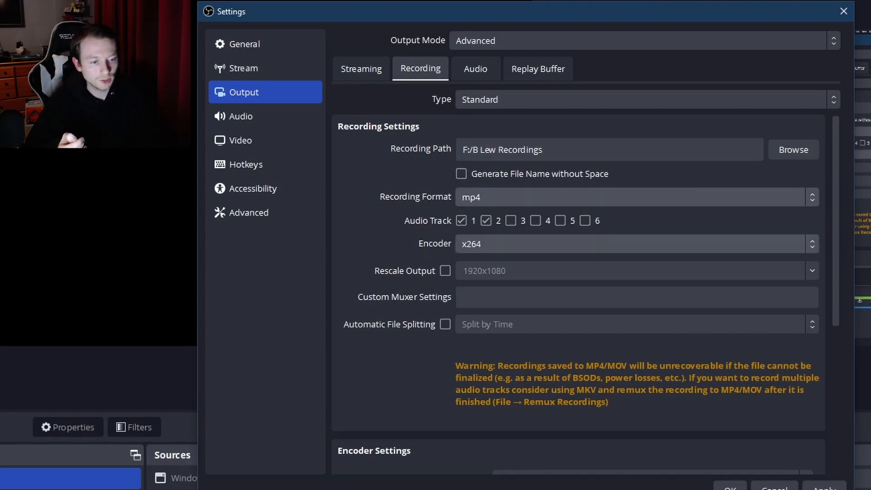
Use NVIDIA NVENC H.264 with CQP at CQ level 20, High Quality tuning and two quarter-resolution passes
left_click(635, 243)
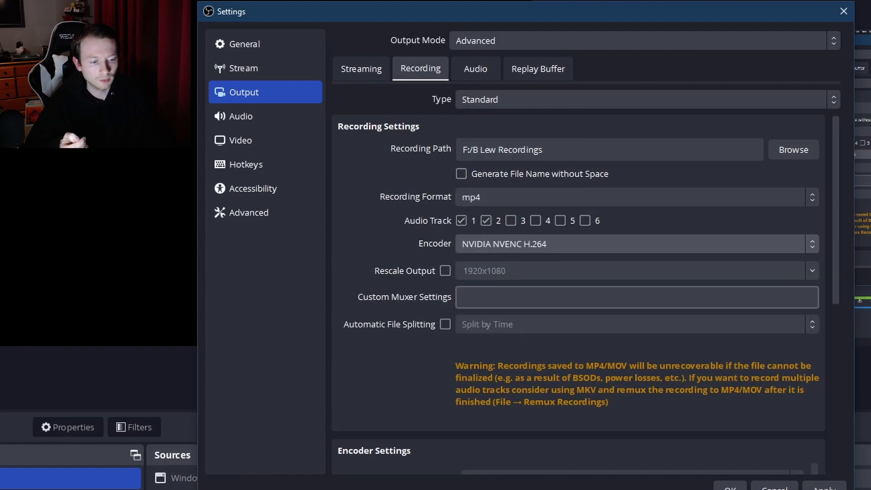
scroll("down", 3)
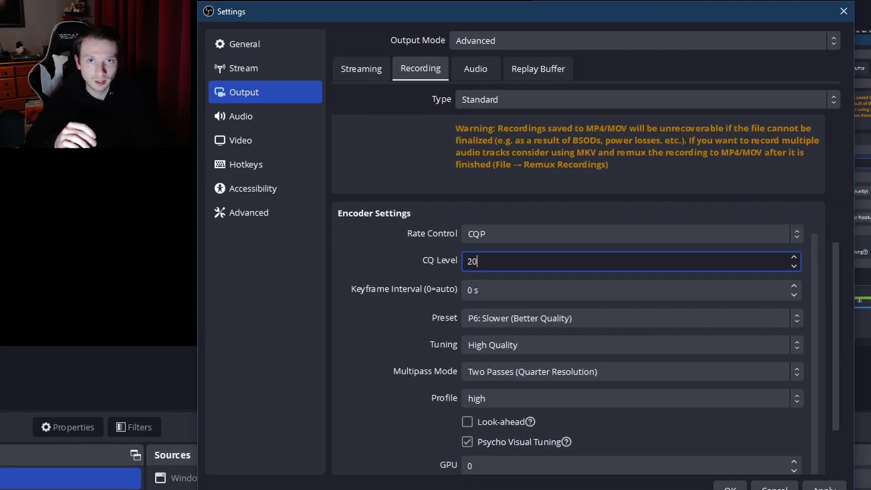
left_click(629, 317)
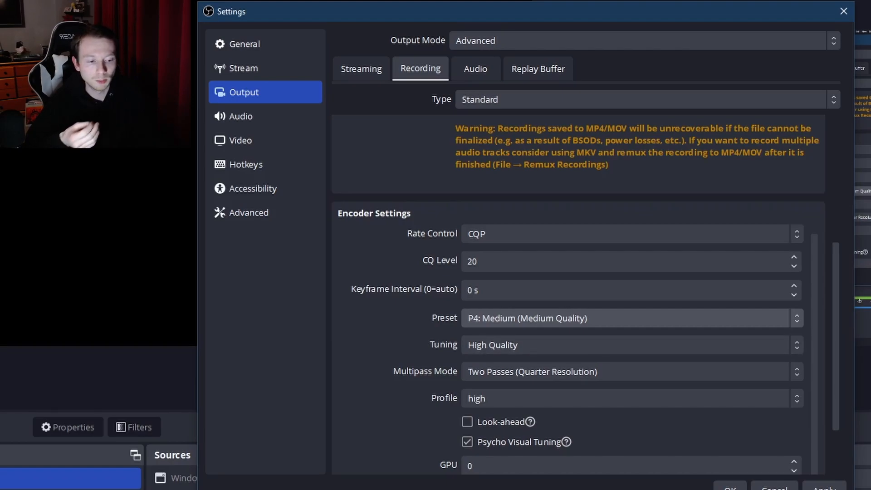
left_click(631, 345)
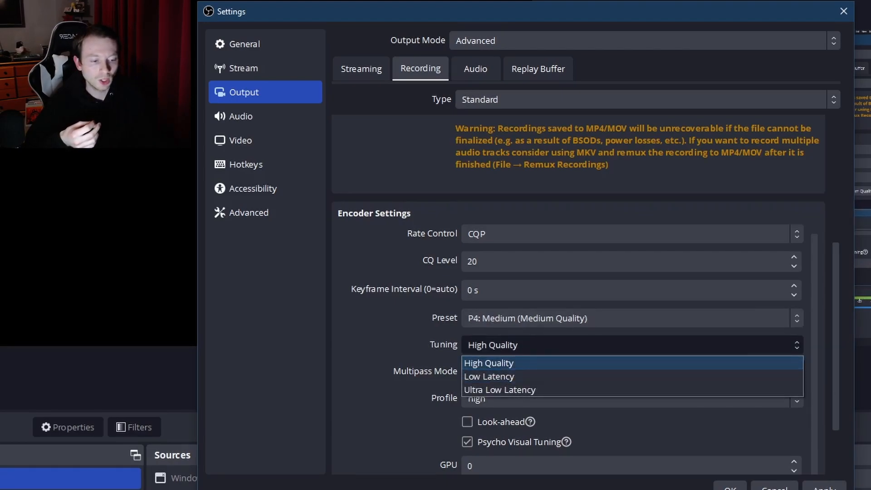
left_click(630, 371)
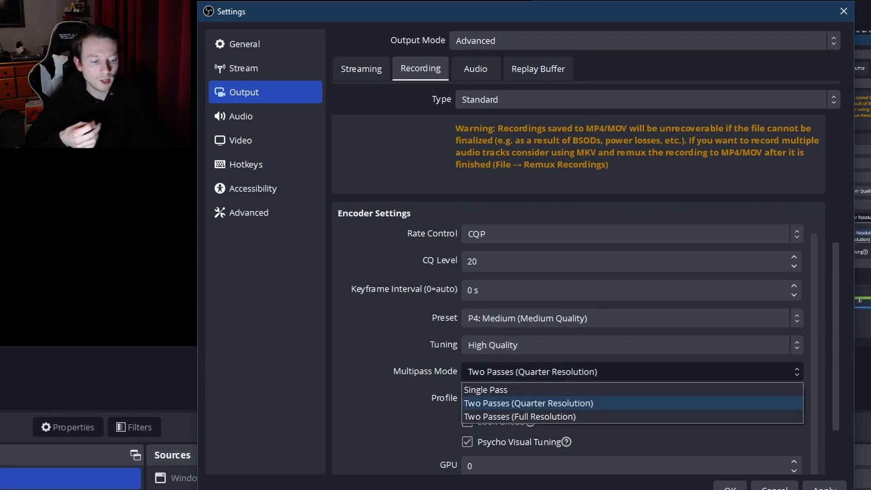
left_click(528, 402)
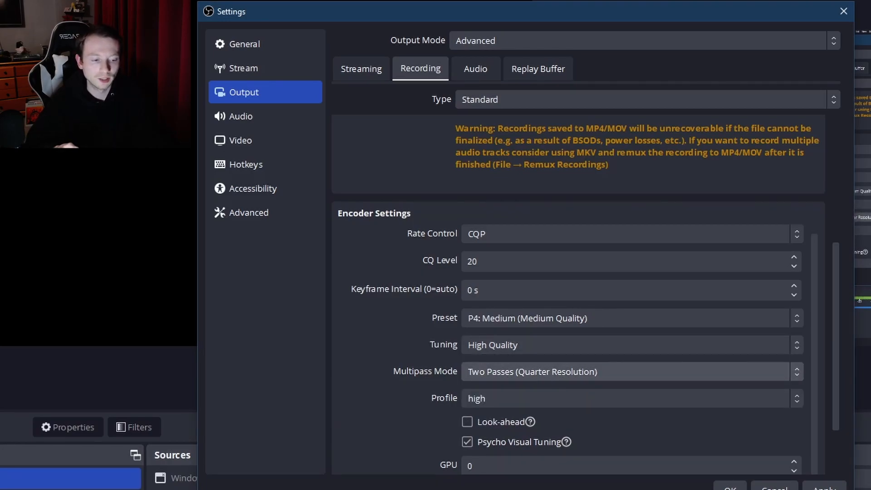
scroll("down", 3)
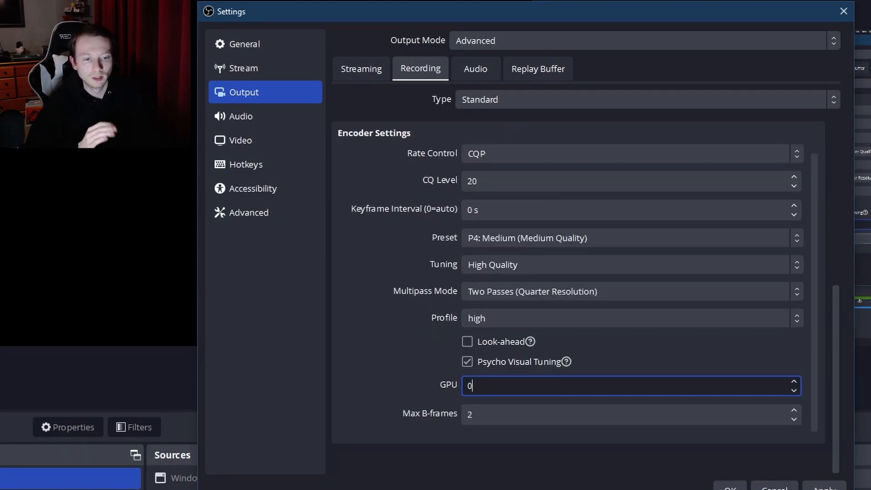
Close Settings and browse the Display Capture filter choices without adding any
left_click(240, 139)
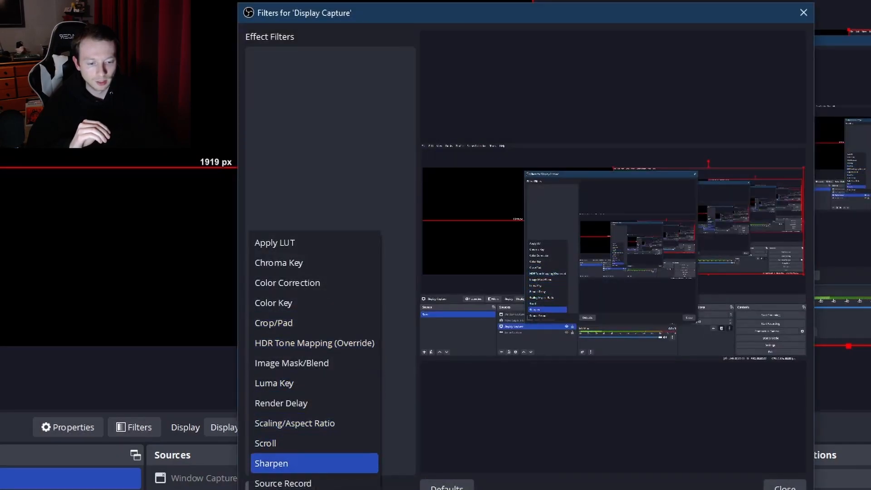
left_click(283, 483)
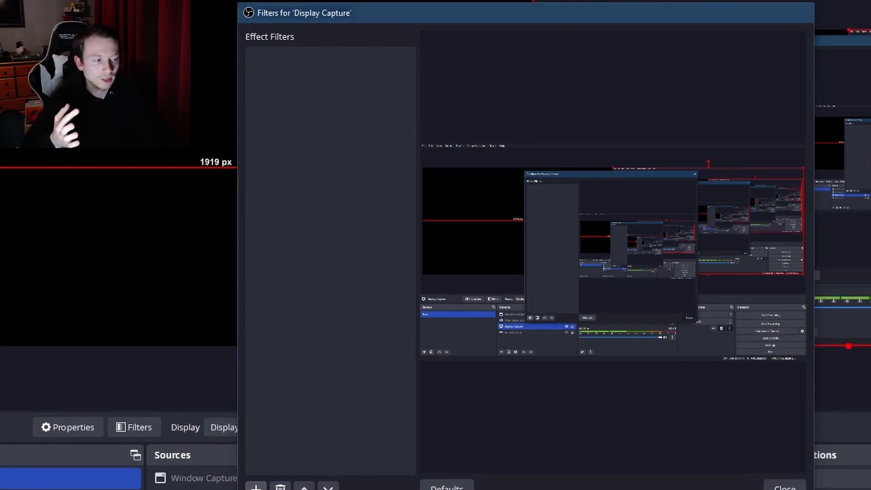
left_click(784, 486)
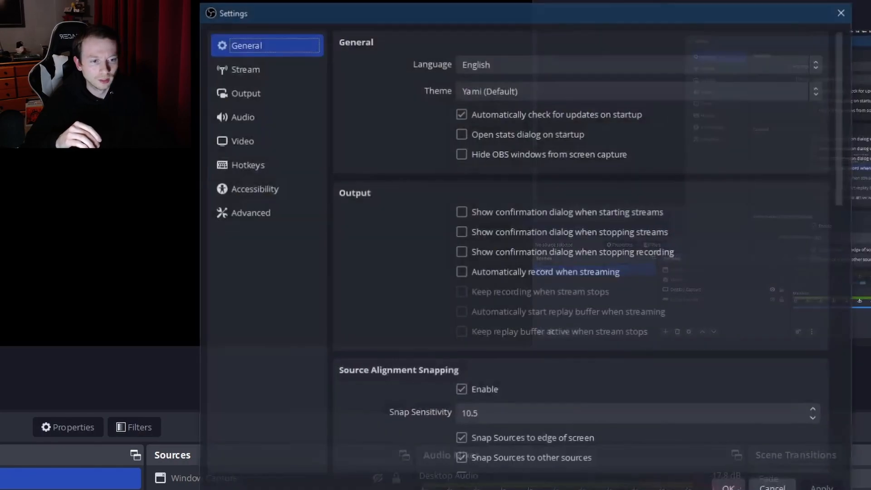
Show the Video page with 3840x1080 base and output resolution at 60 FPS
left_click(242, 140)
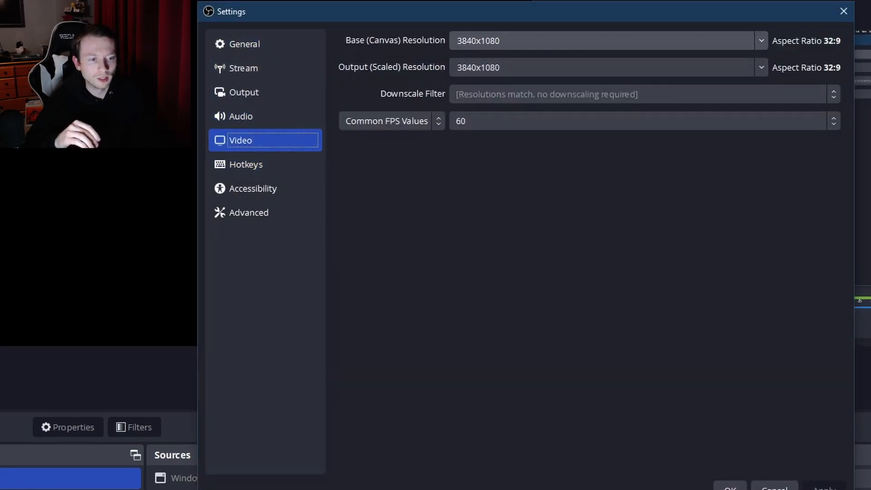